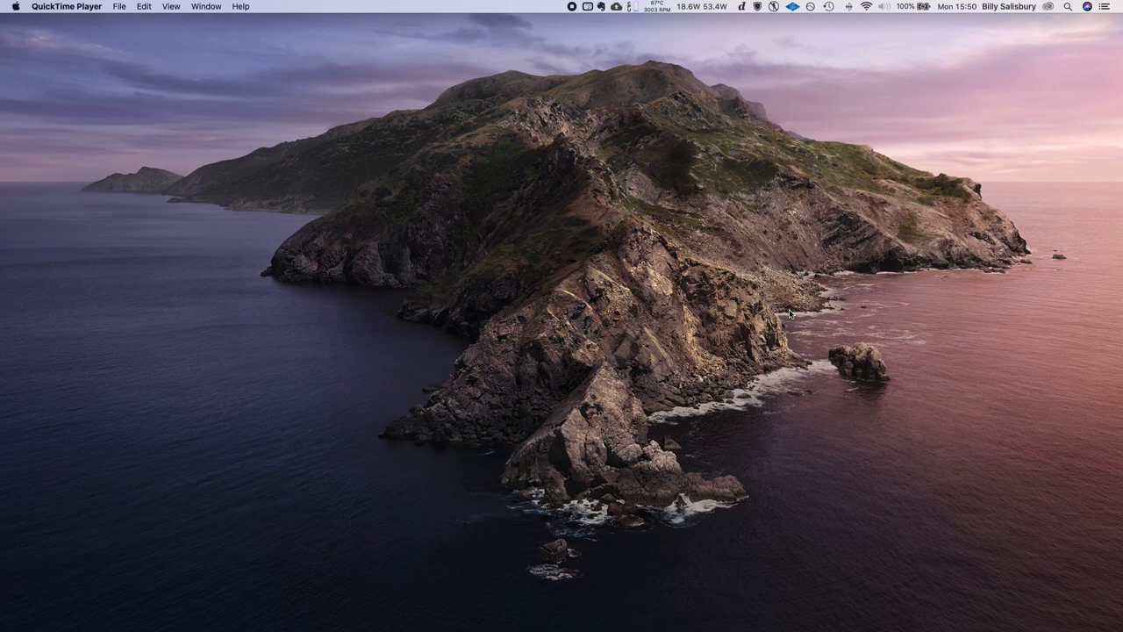
pyautogui.moveTo(662, 330)
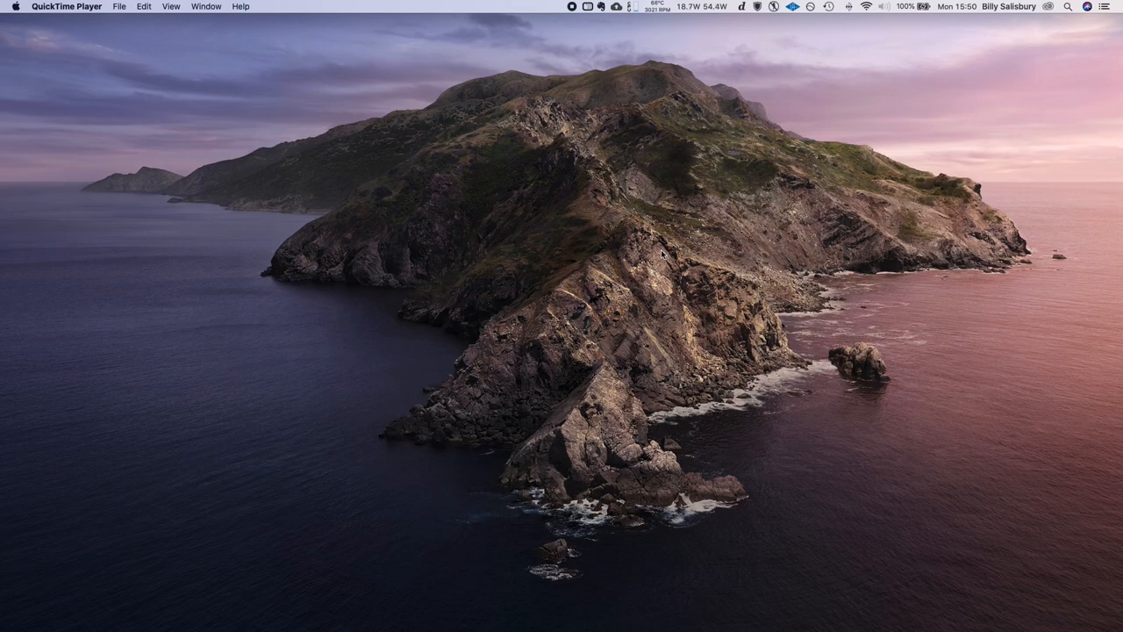
pyautogui.moveTo(655, 285)
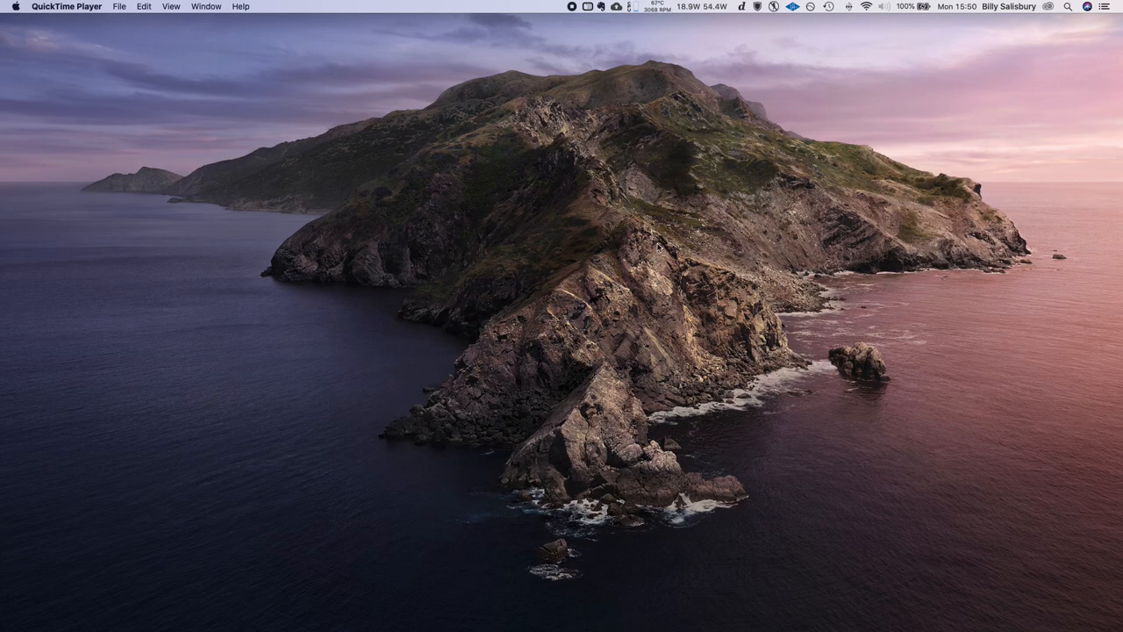
pyautogui.moveTo(636, 100)
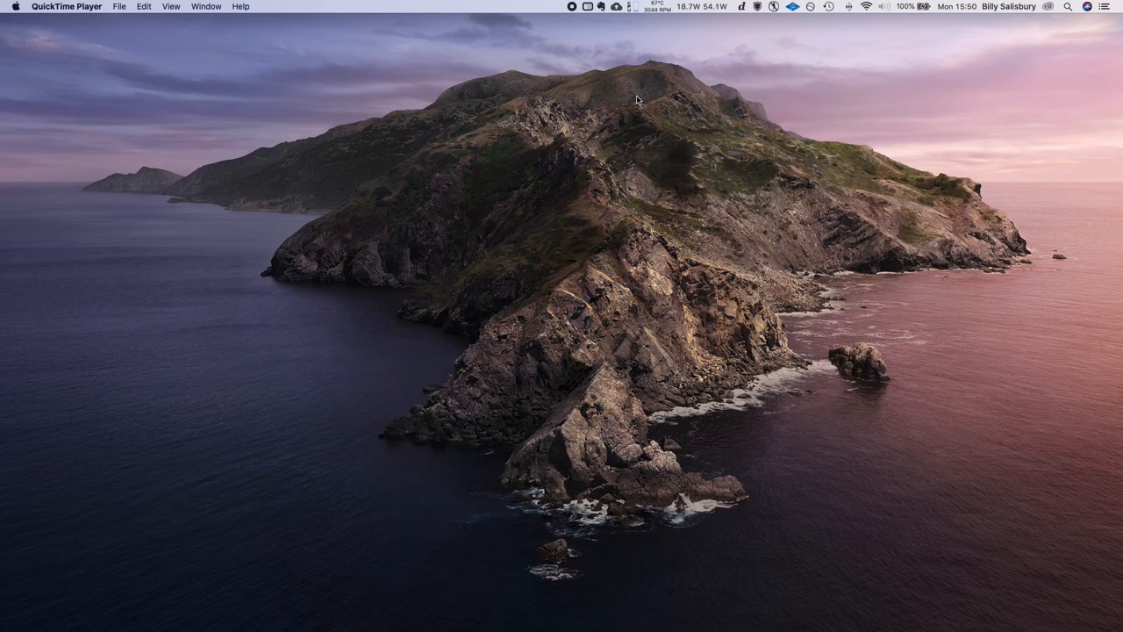
pyautogui.moveTo(628, 220)
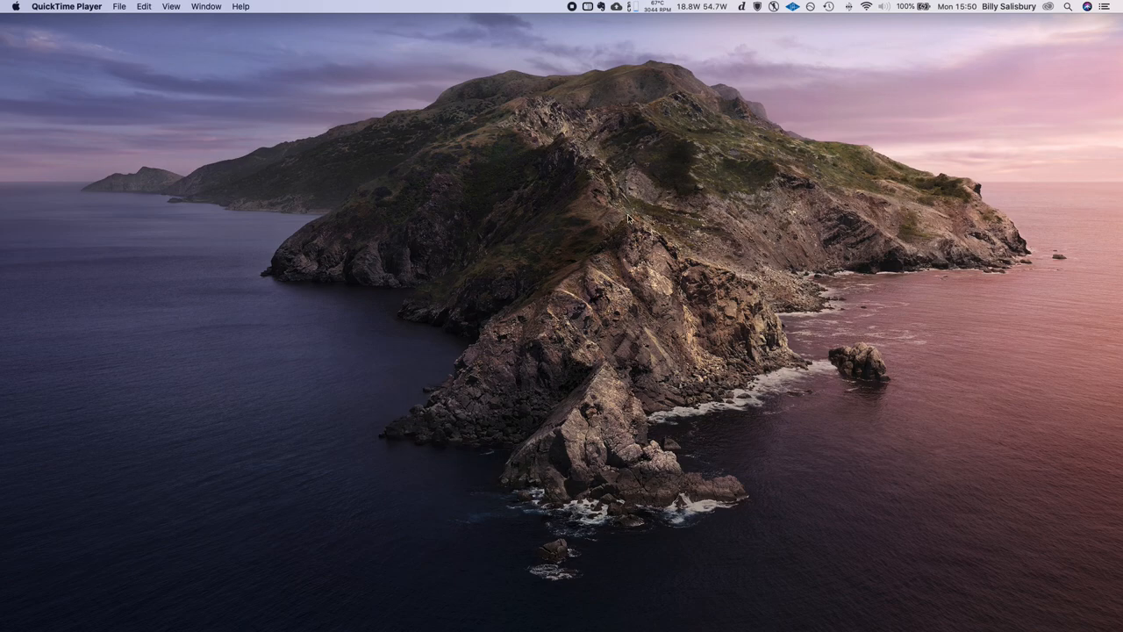
pyautogui.moveTo(635, 204)
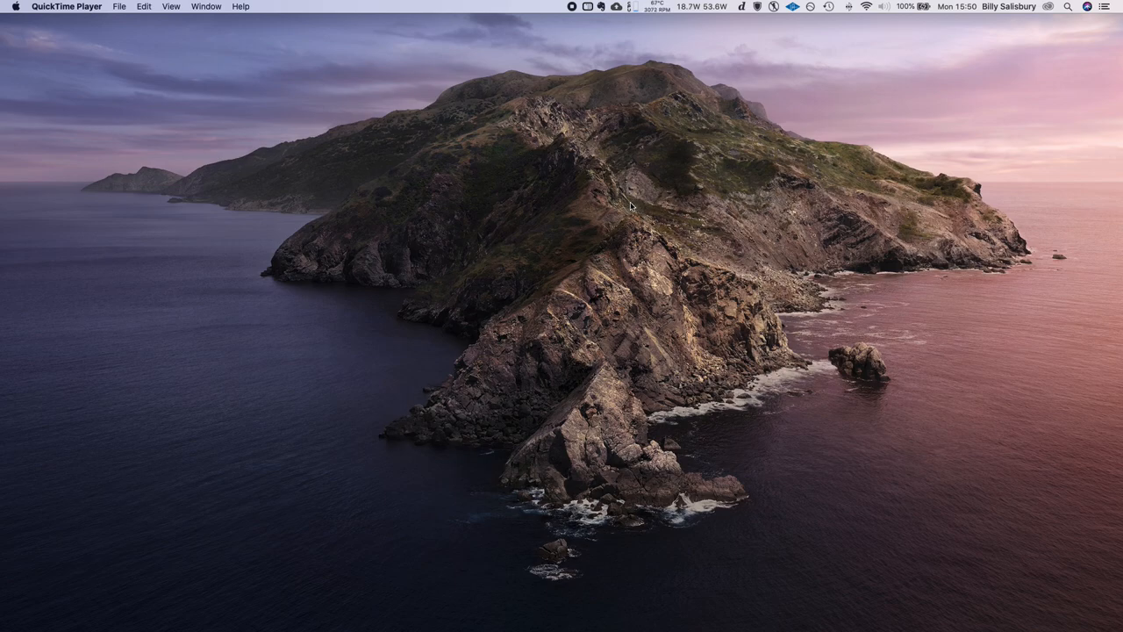
pyautogui.moveTo(556, 237)
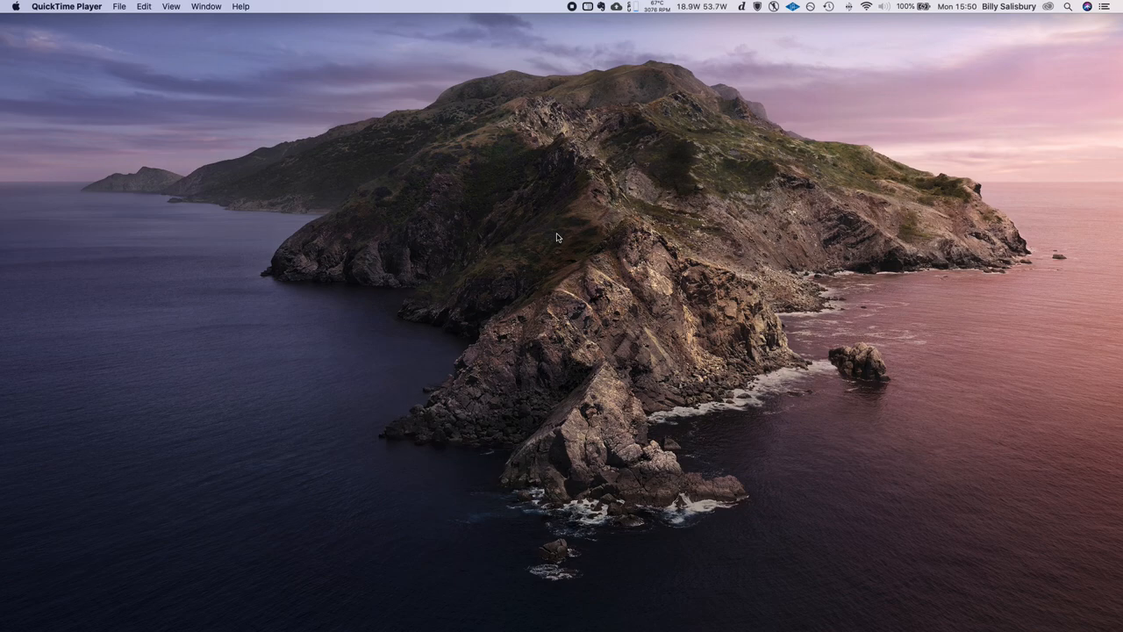
pyautogui.moveTo(579, 200)
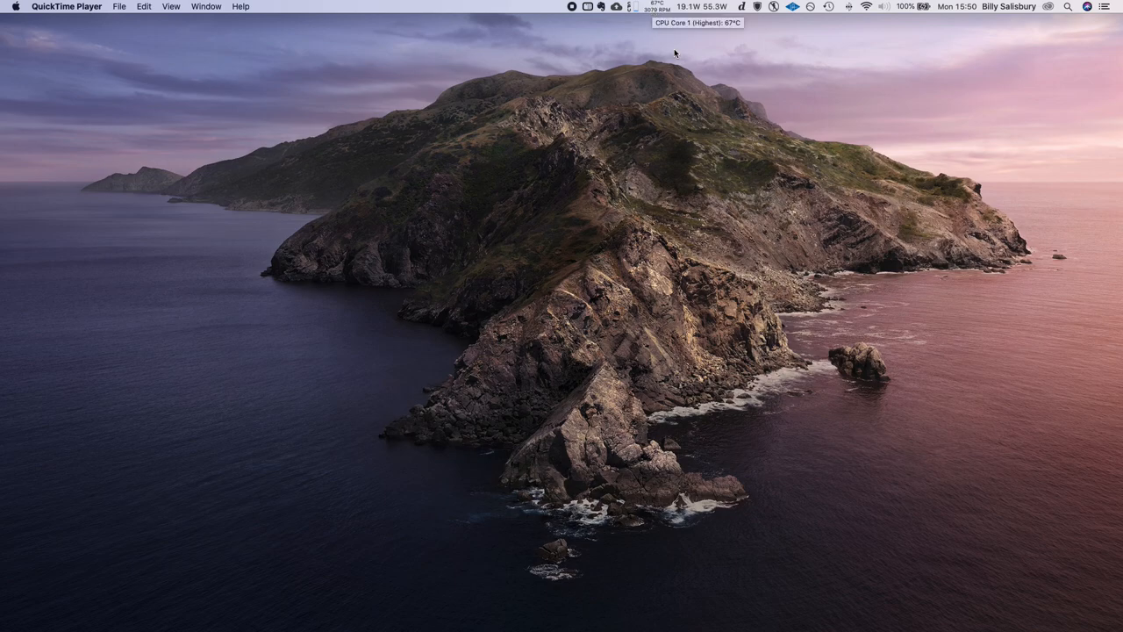
# Step: Check the active graphics card, then open temperatures including Radeon Pro 5500M and VRAM readings
pyautogui.click(737, 10)
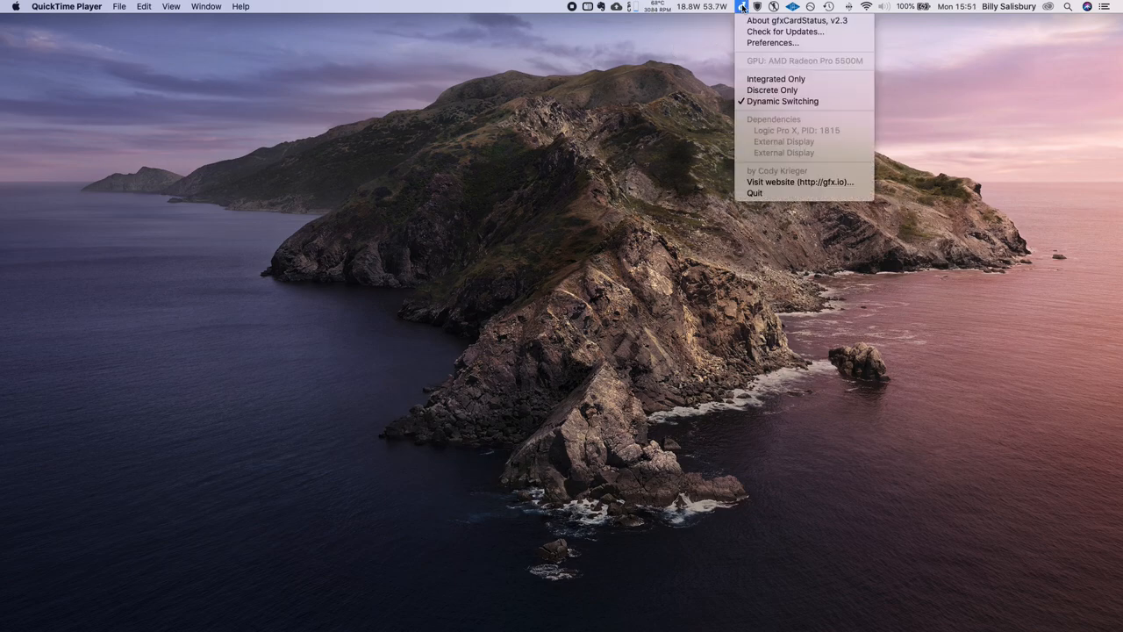
pyautogui.moveTo(780, 65)
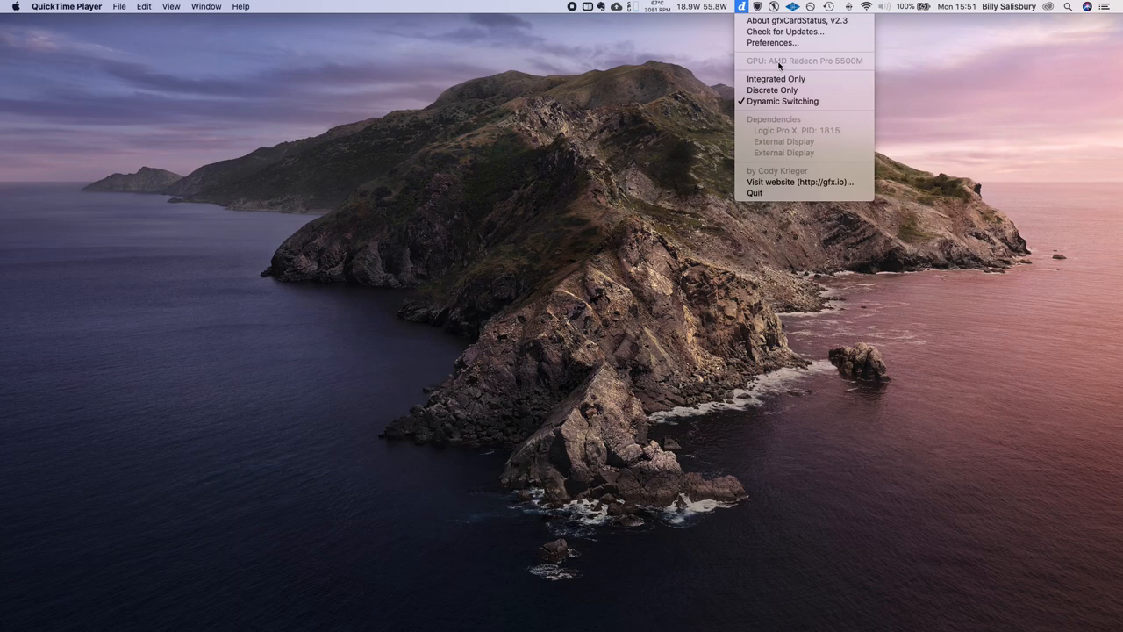
pyautogui.moveTo(764, 141)
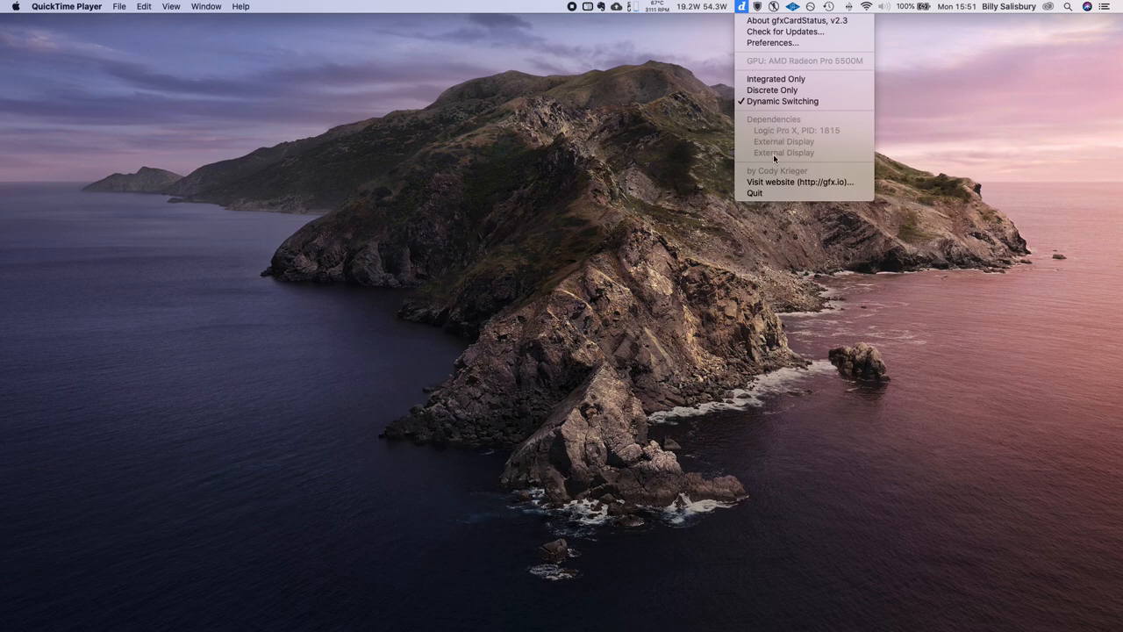
pyautogui.moveTo(768, 151)
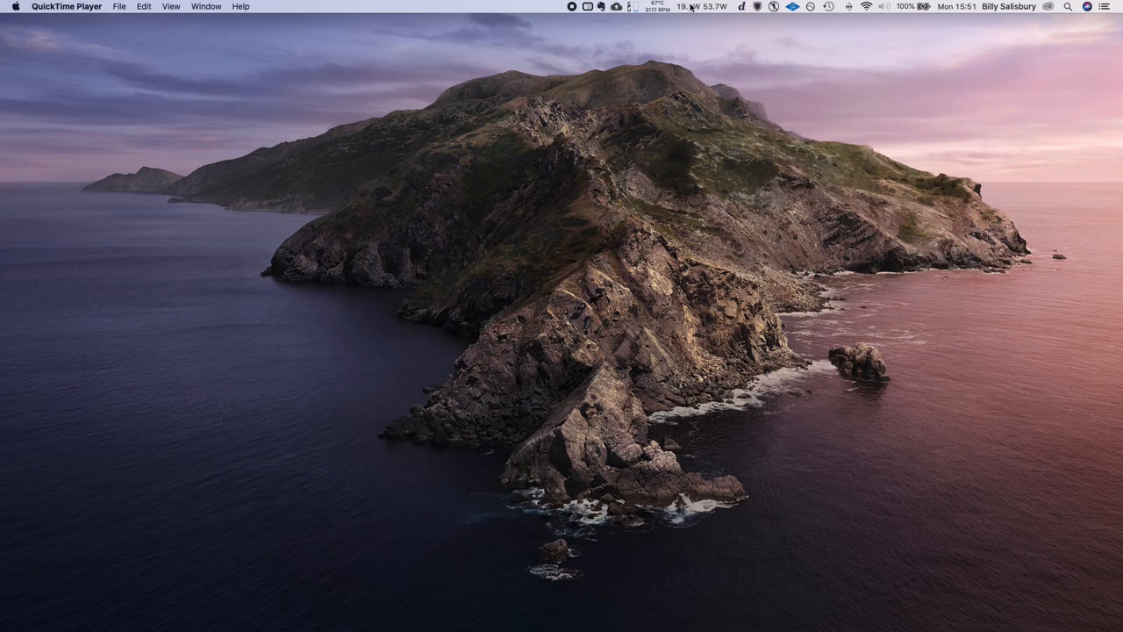
pyautogui.click(698, 7)
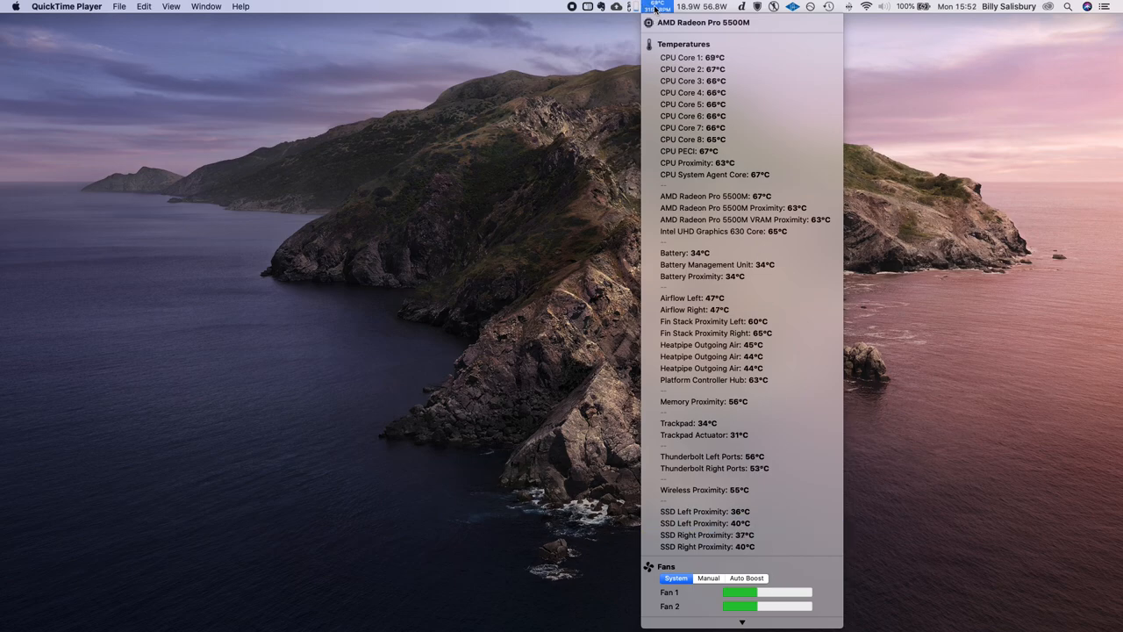
# Step: Close, recheck and close the temperature dropdown, leaving 67°C and 3220 RPM on the menu bar
pyautogui.click(651, 7)
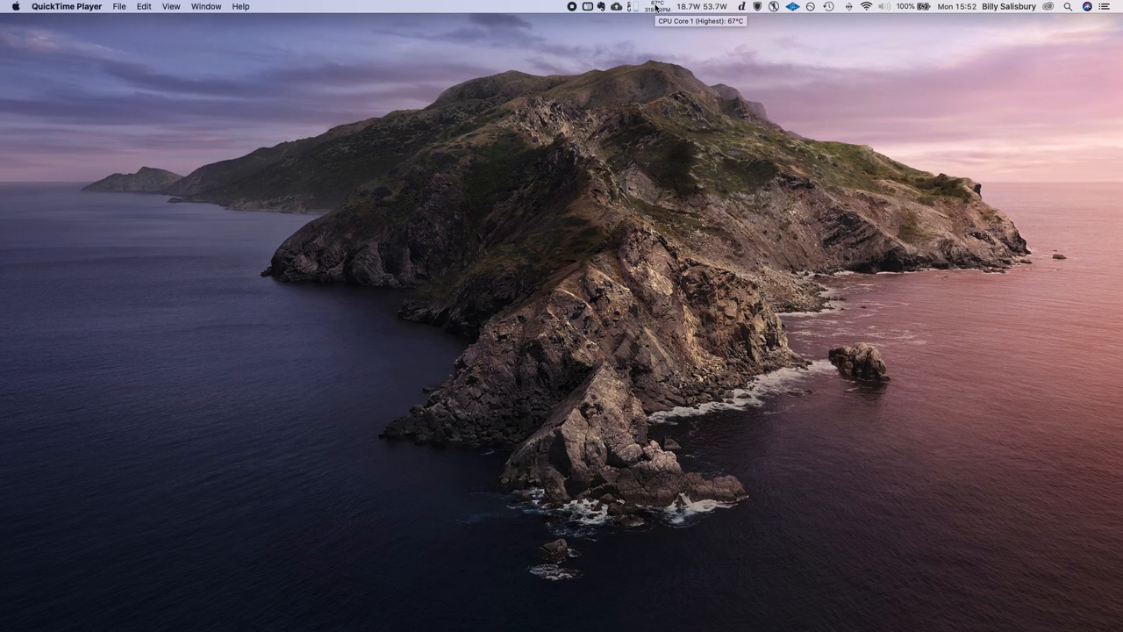
pyautogui.click(632, 7)
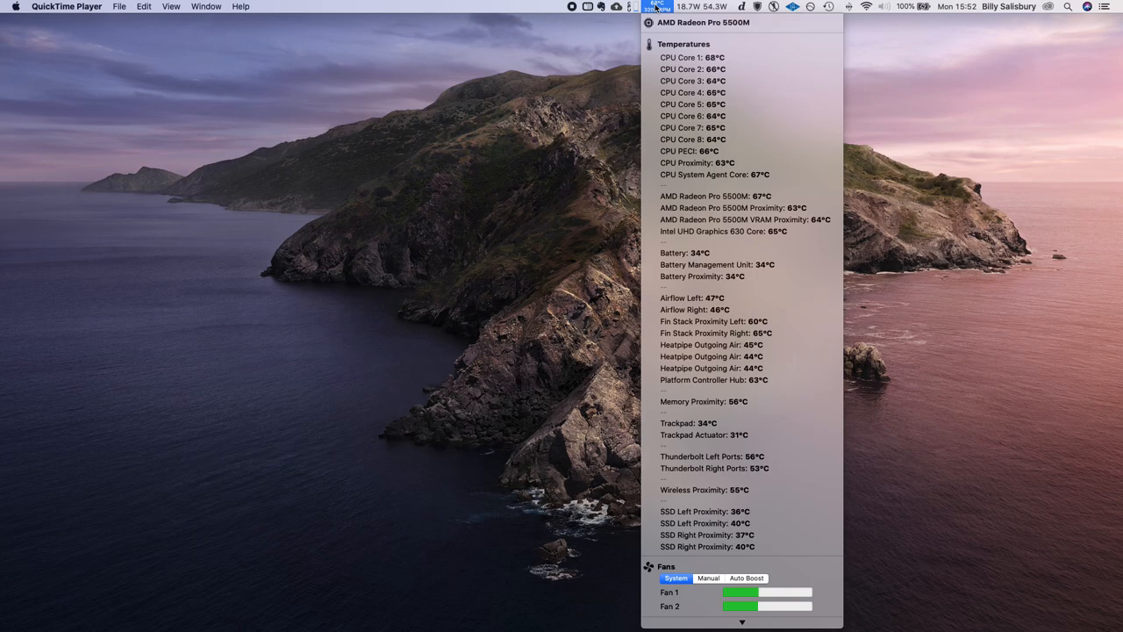
pyautogui.click(644, 8)
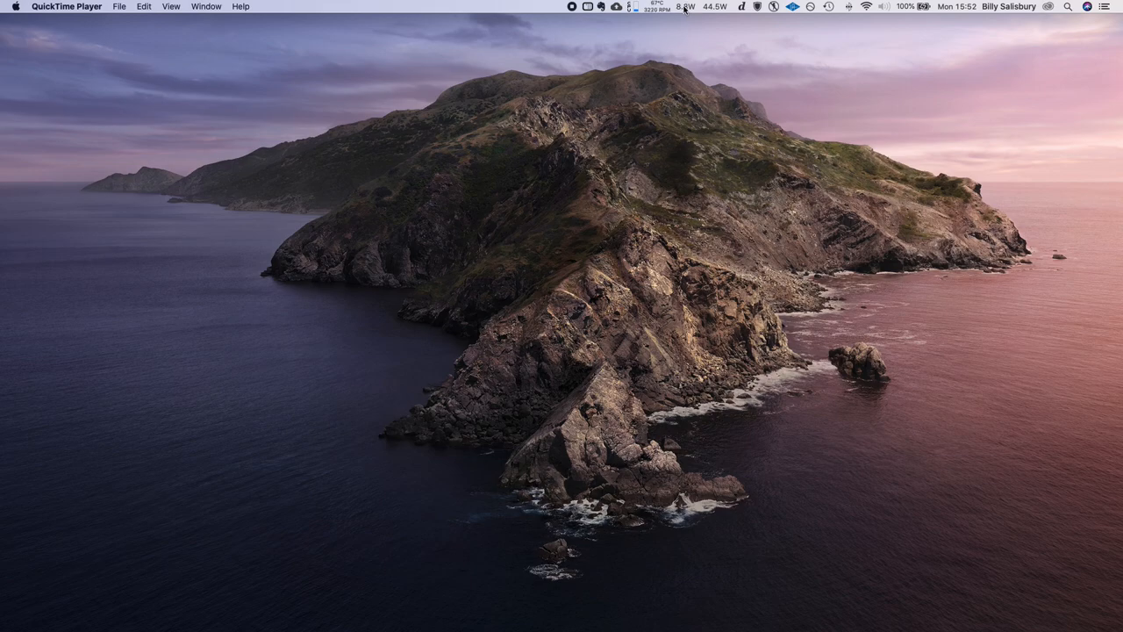
pyautogui.click(687, 8)
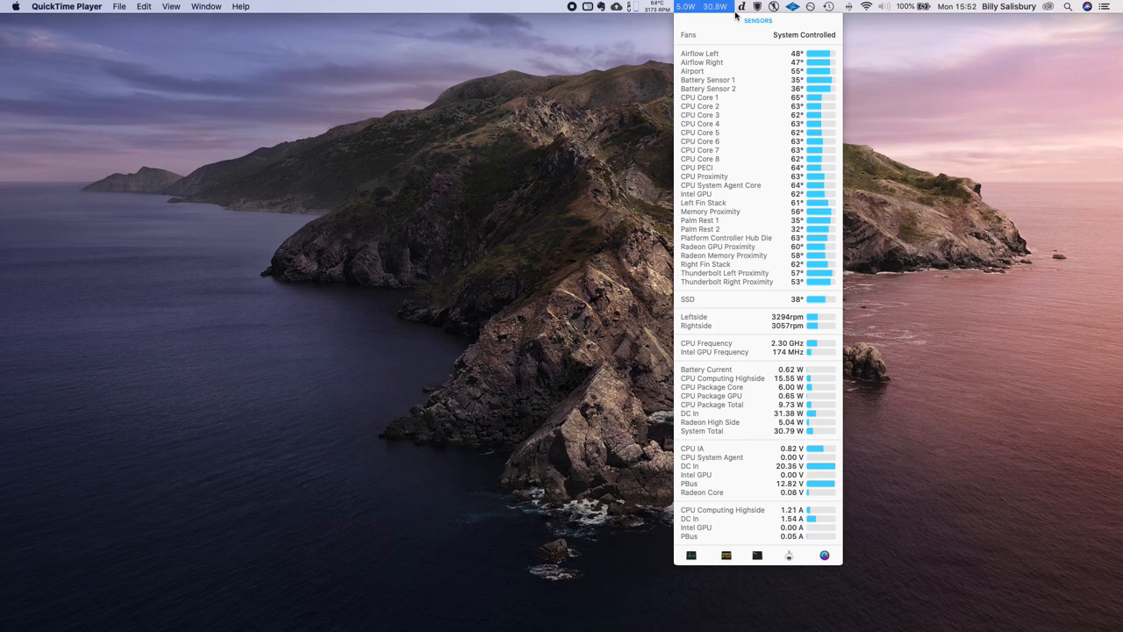
pyautogui.click(756, 6)
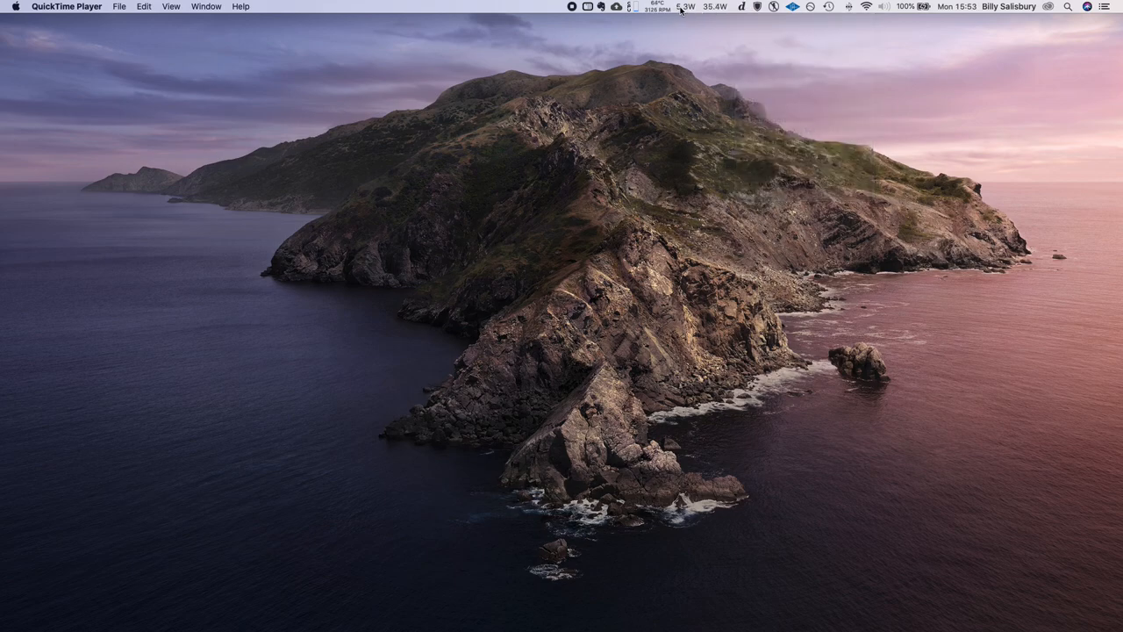
pyautogui.click(684, 8)
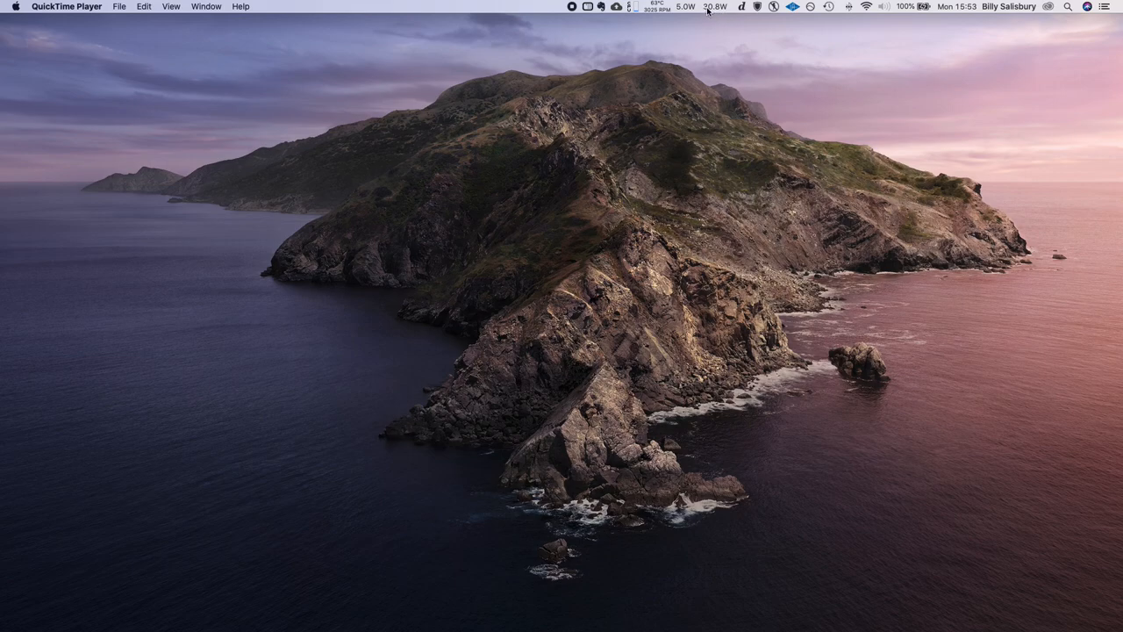
# Step: Open the CPU dropdown showing 91% idle, per-core graphs and Logic Pro X as top process
pyautogui.click(679, 7)
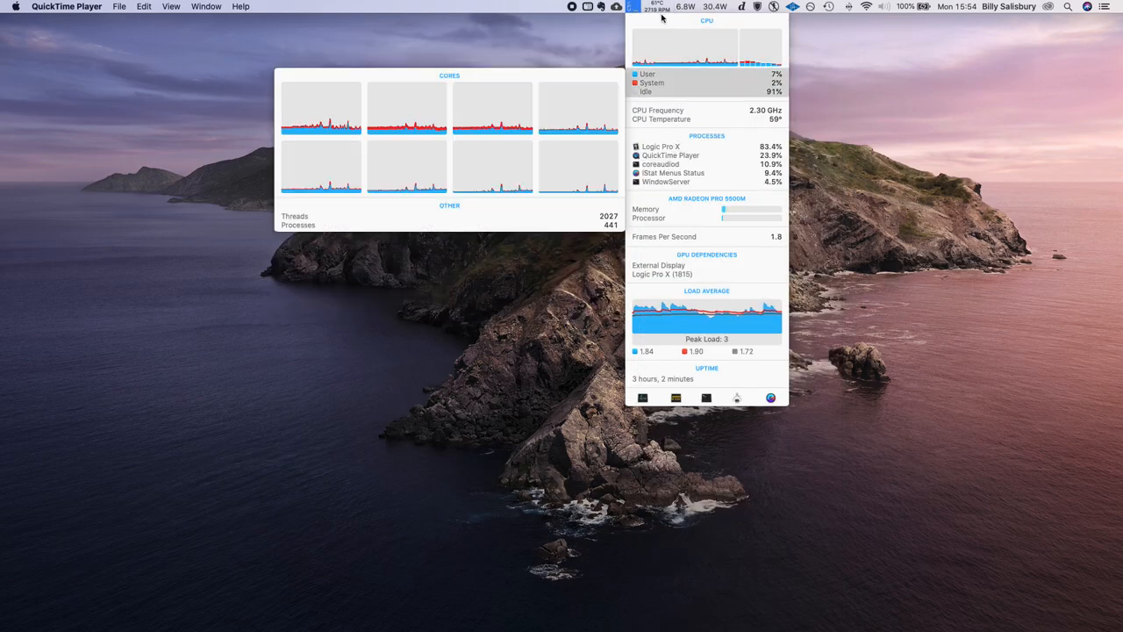
pyautogui.click(649, 10)
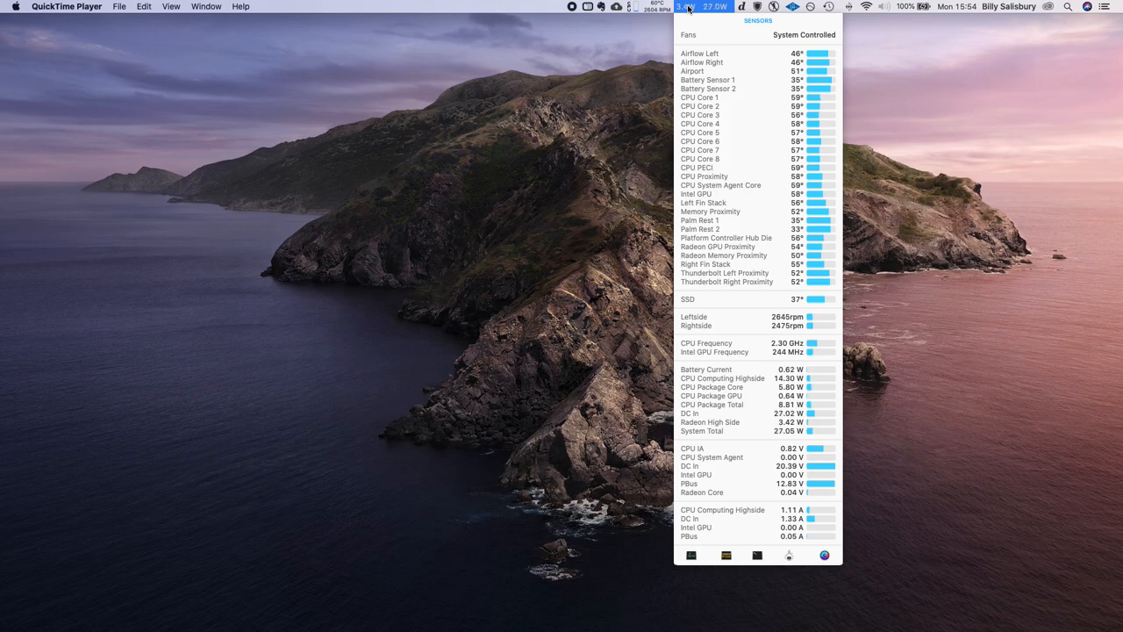
pyautogui.moveTo(760, 294)
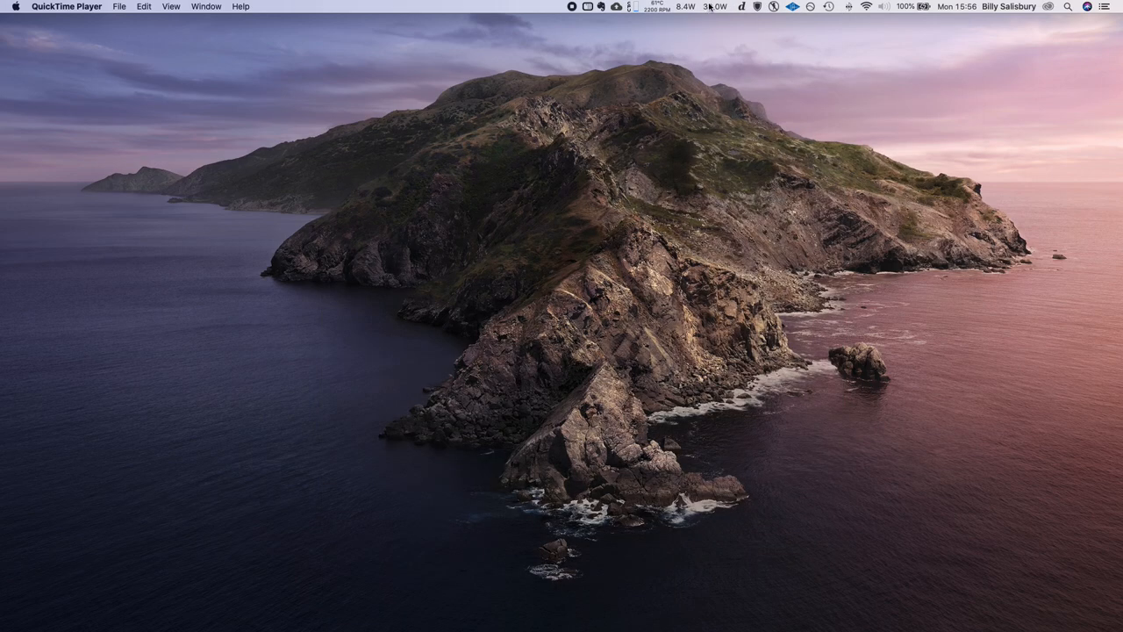
pyautogui.click(720, 10)
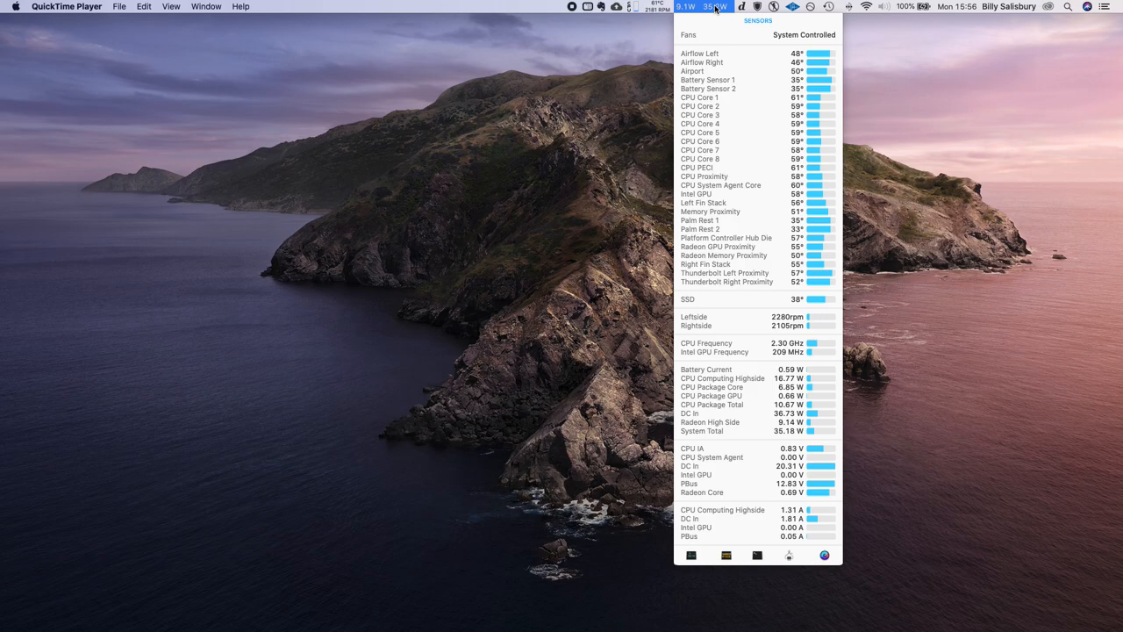
pyautogui.click(713, 8)
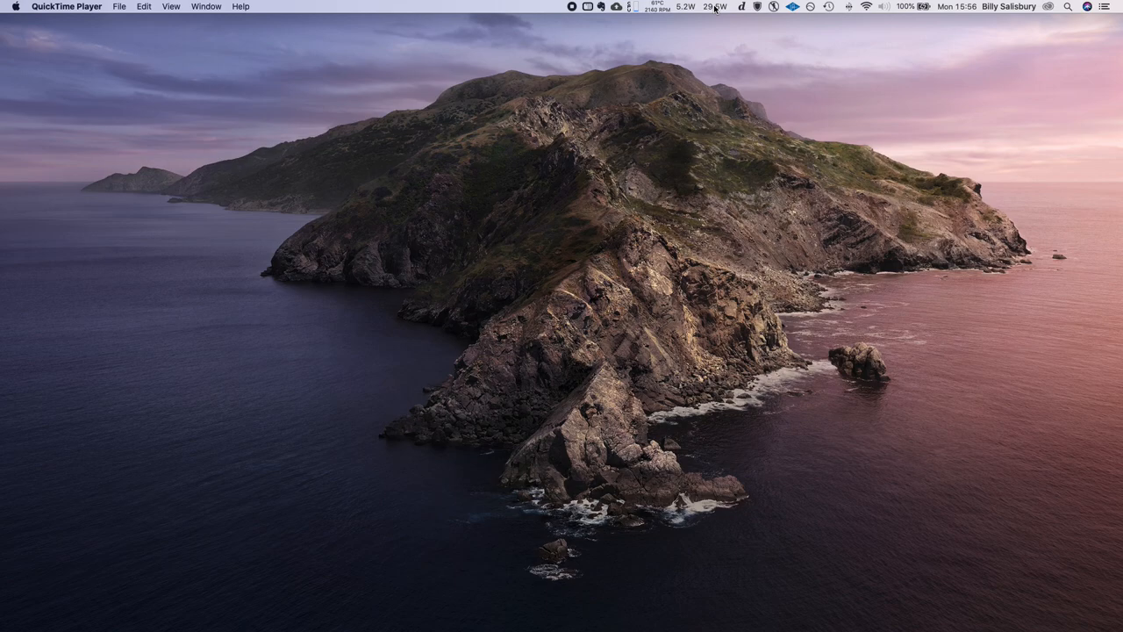
pyautogui.click(712, 8)
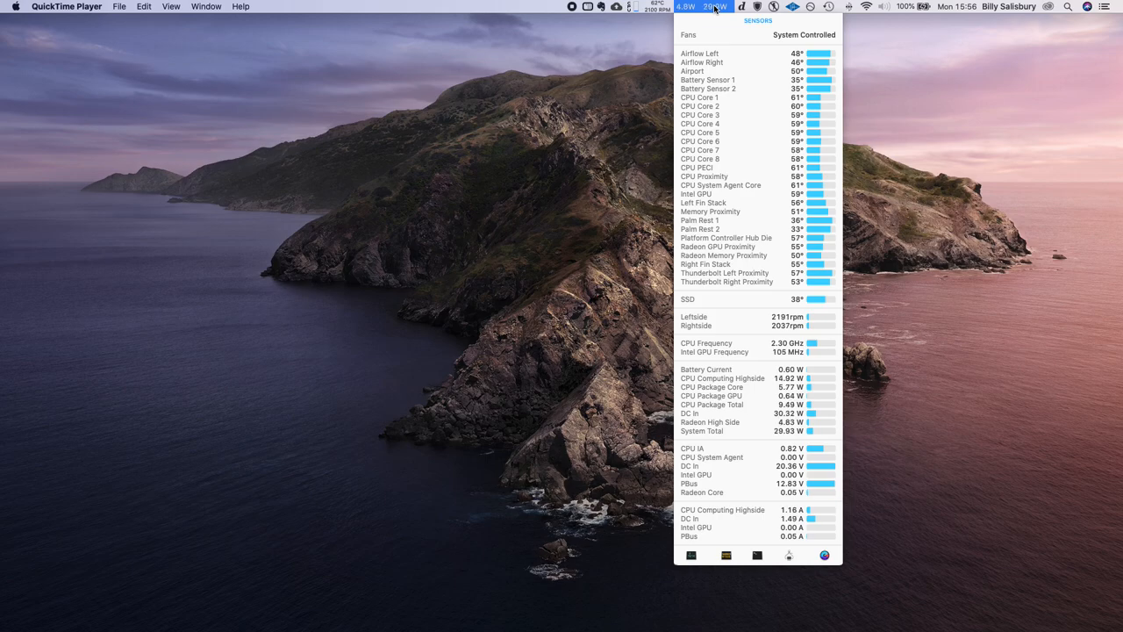
pyautogui.click(710, 7)
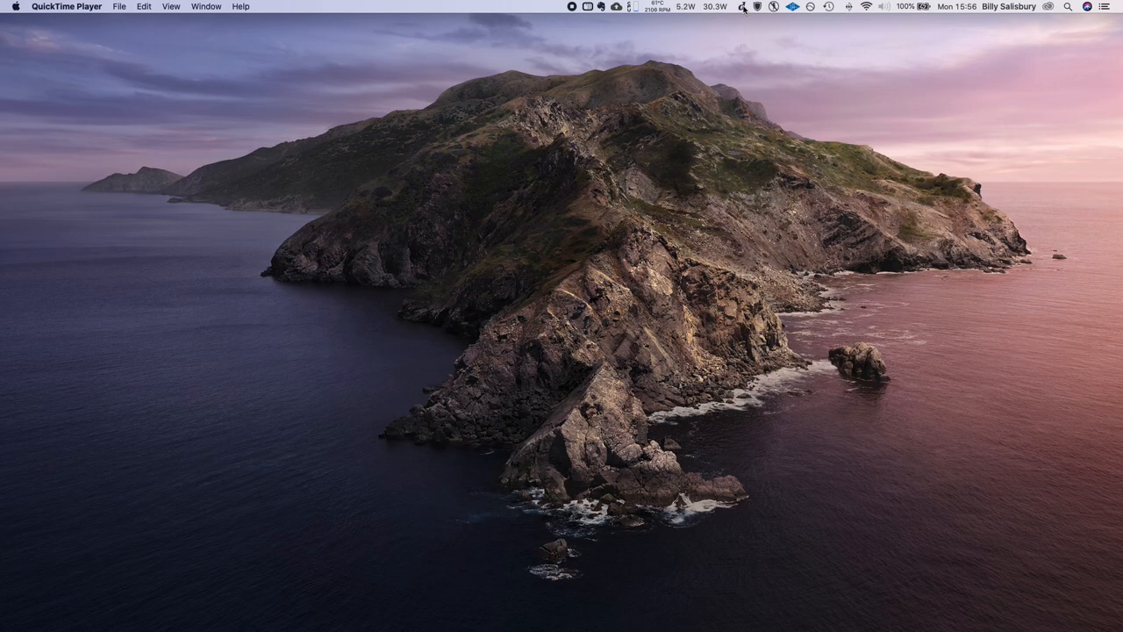
pyautogui.click(740, 7)
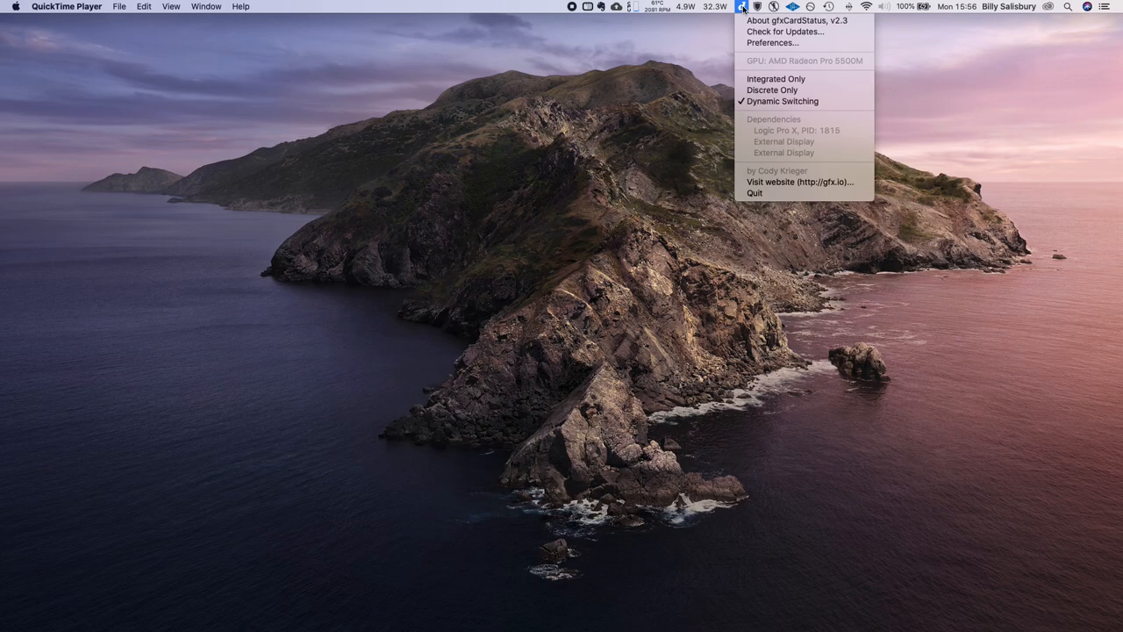
pyautogui.moveTo(792, 19)
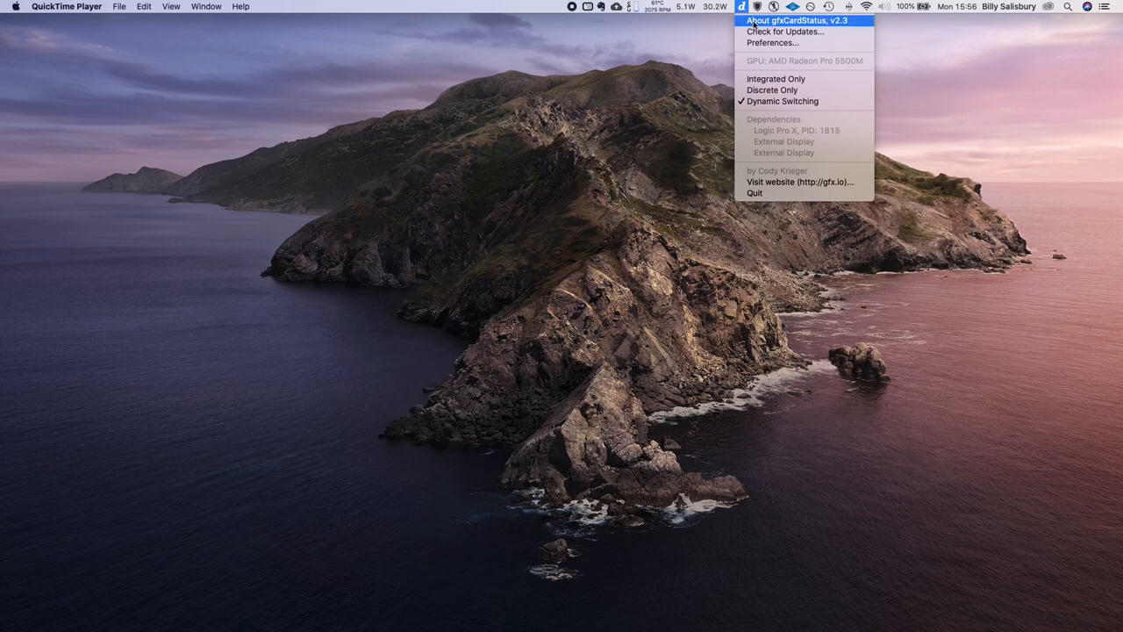
pyautogui.moveTo(816, 70)
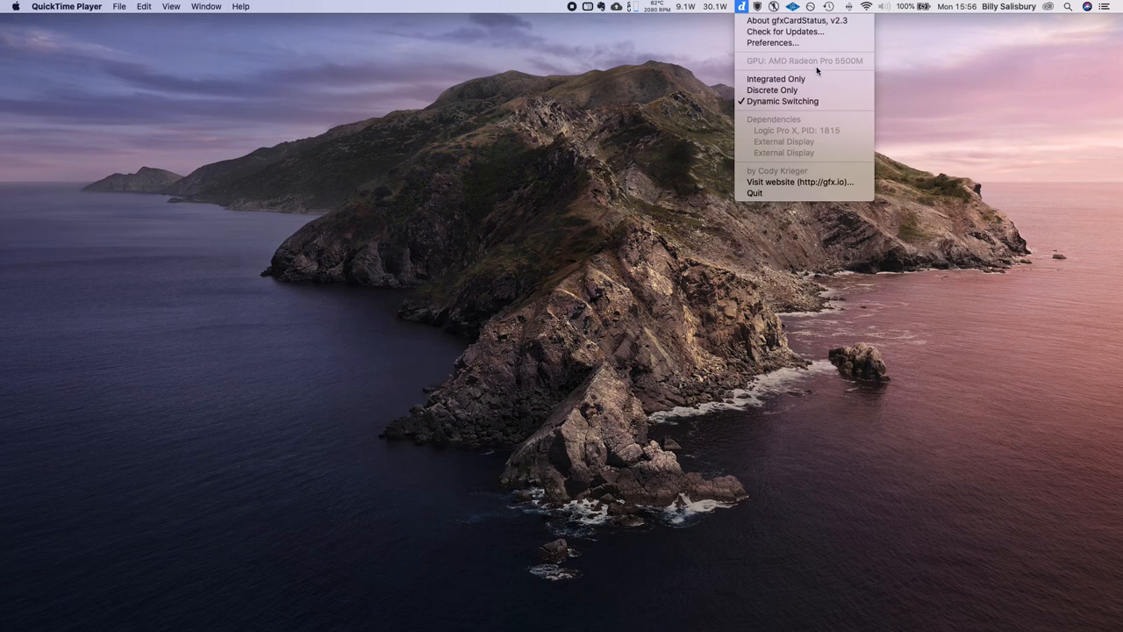
pyautogui.moveTo(840, 64)
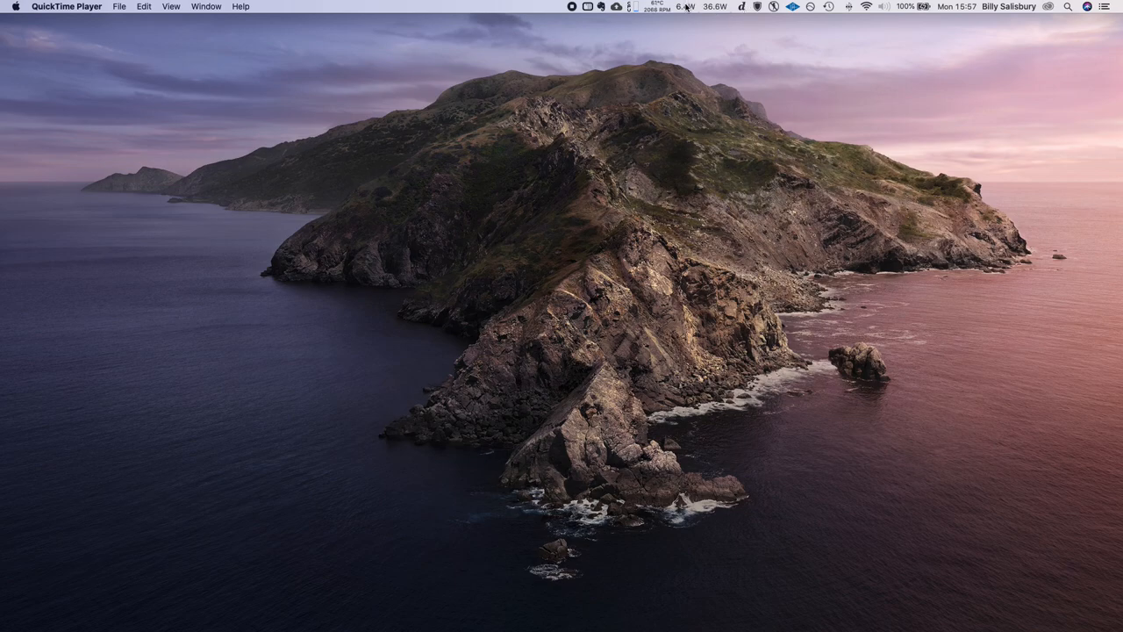
pyautogui.click(689, 7)
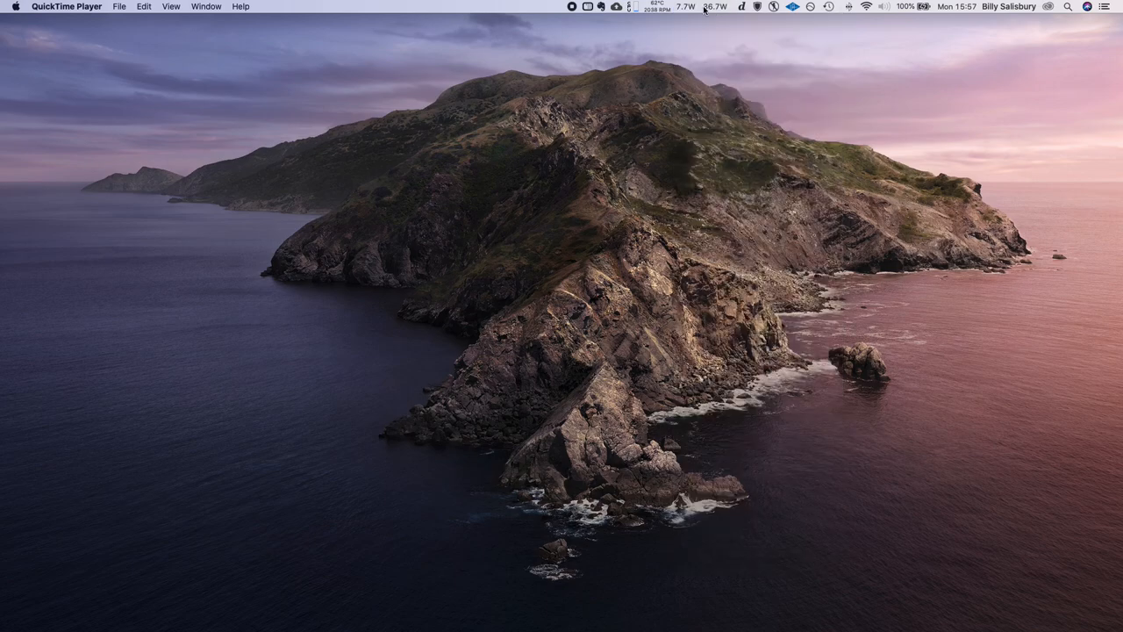
pyautogui.click(651, 8)
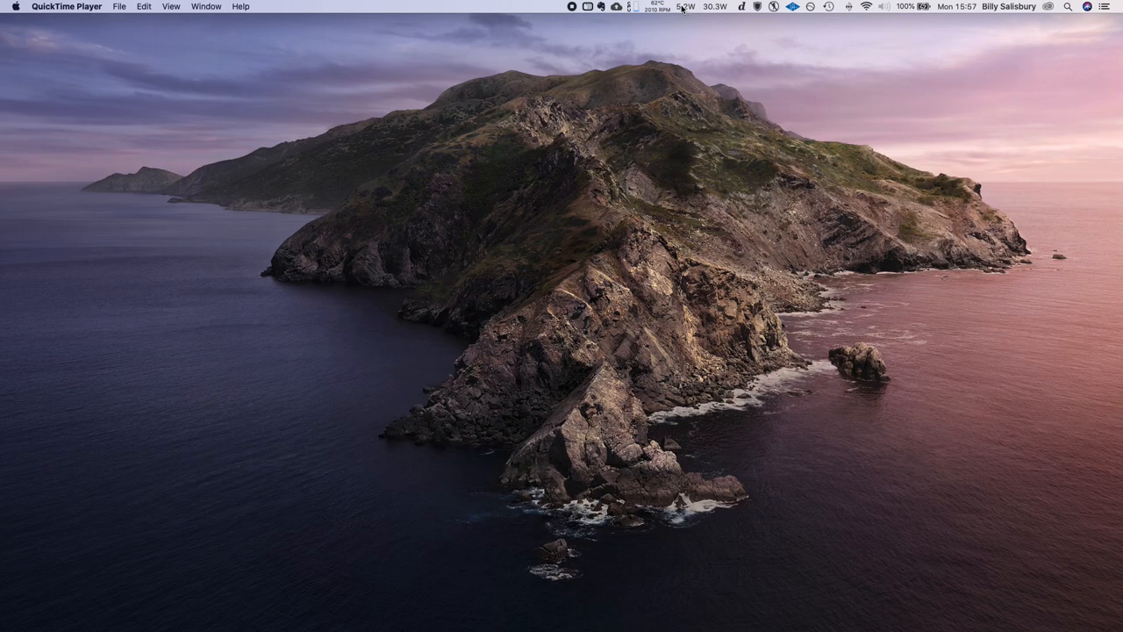
# Step: Watch Radeon power rise to about 17 W and total draw reach 51.0 W
pyautogui.click(681, 7)
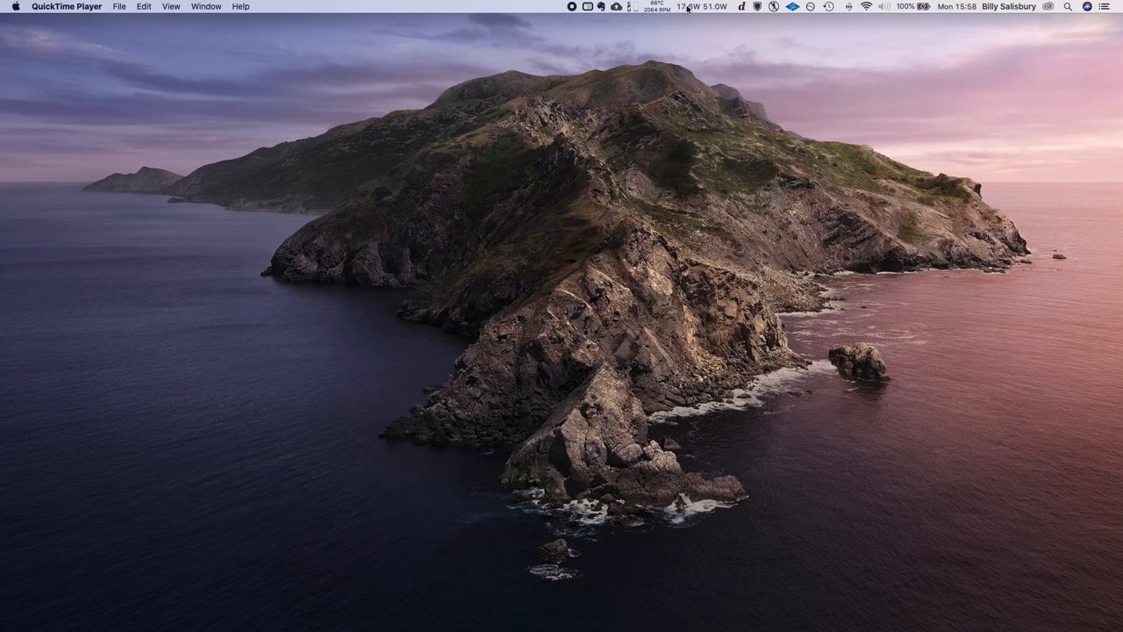
# Step: Check the wattage, then open the sensor list showing CPU cores at 66–69°C and Radeon at 67°C
pyautogui.click(694, 7)
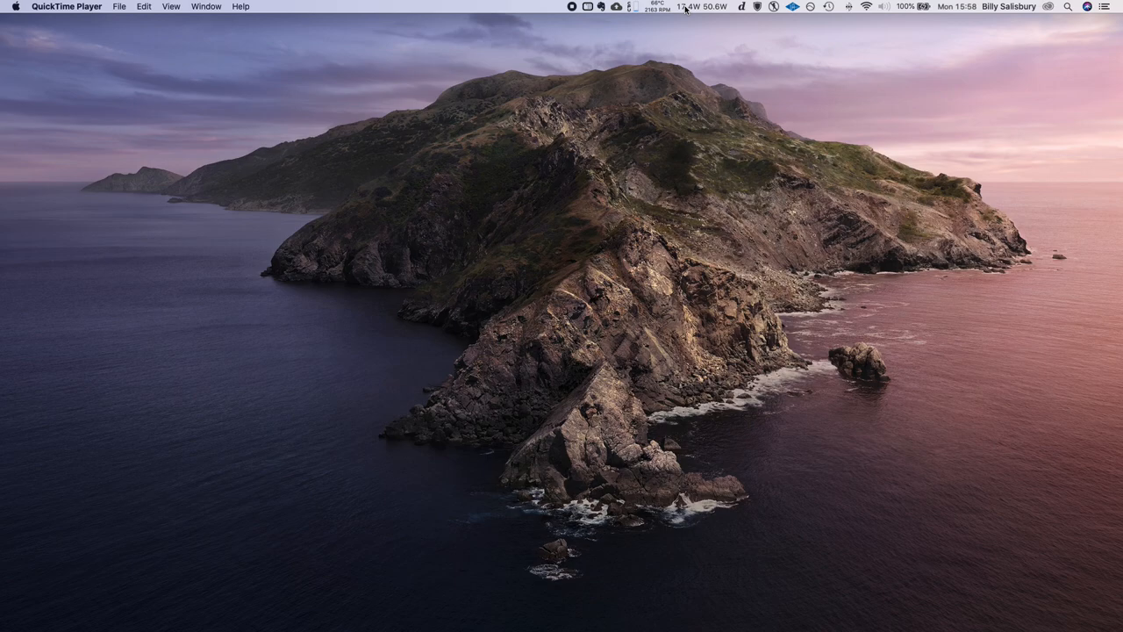
pyautogui.moveTo(557, 68)
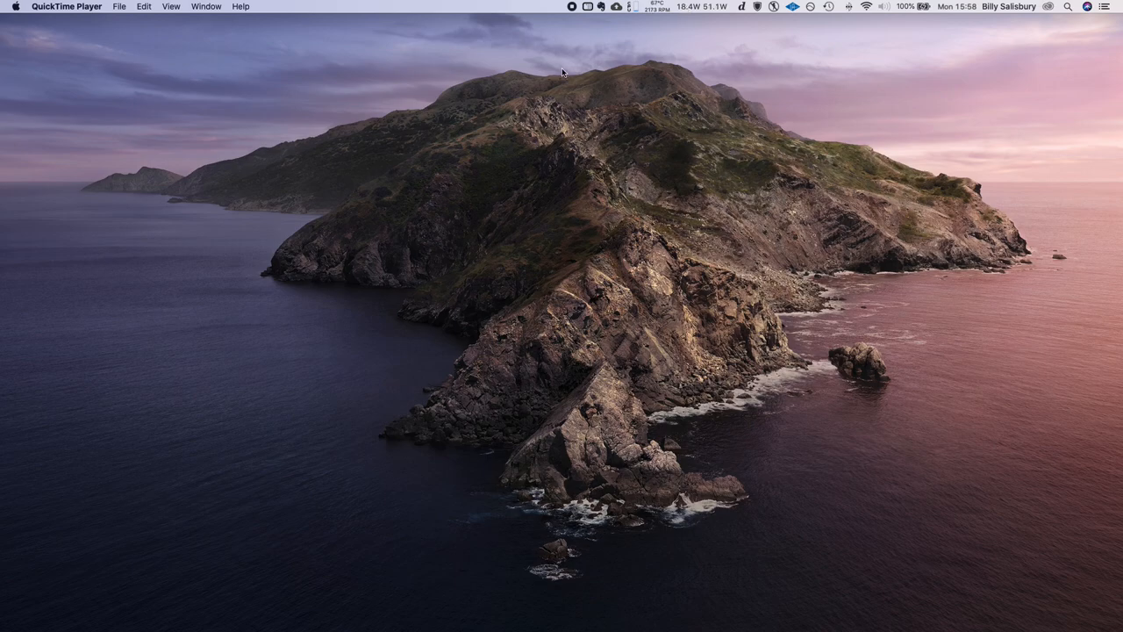
pyautogui.moveTo(698, 40)
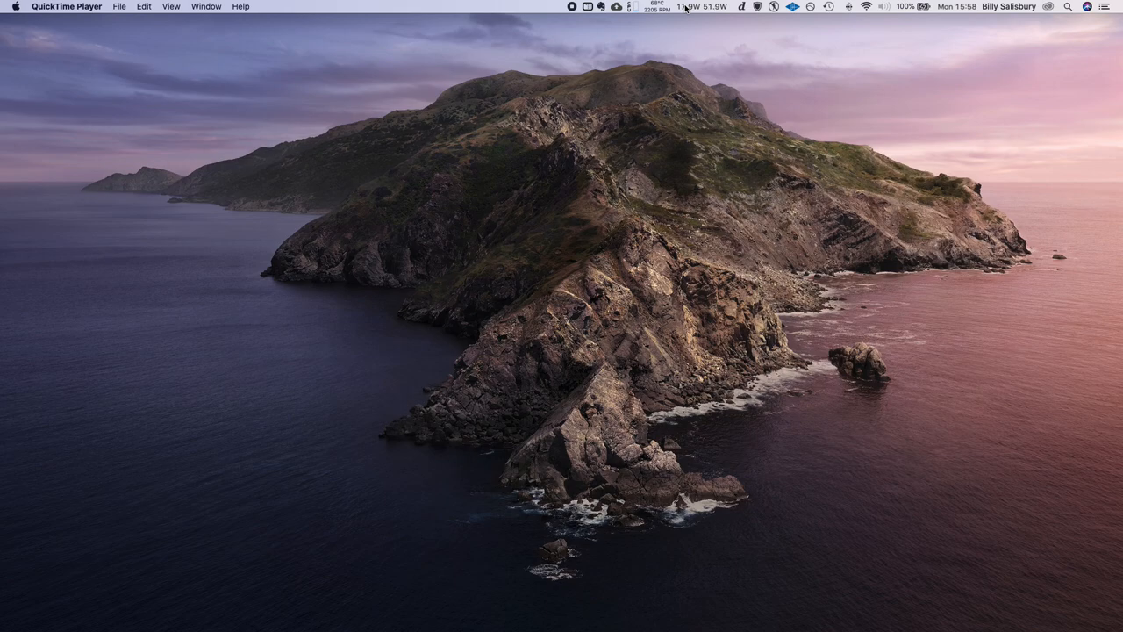
pyautogui.click(684, 7)
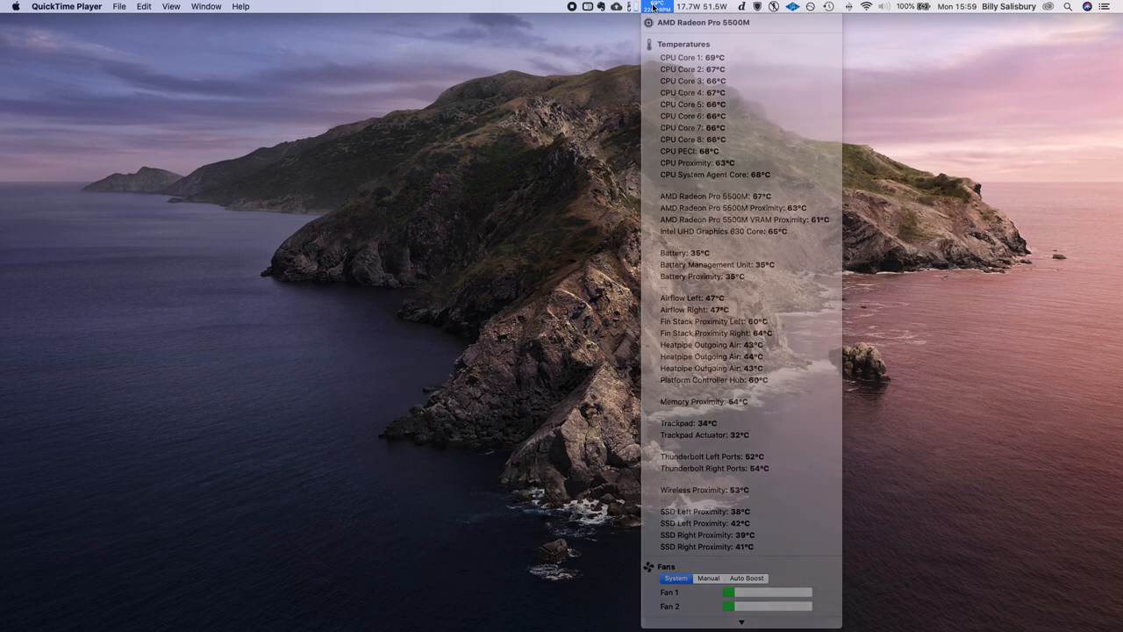
# Step: Close the TG Pro dropdown, leaving 68°C, about 2,500 RPM and 51 W showing
pyautogui.click(652, 8)
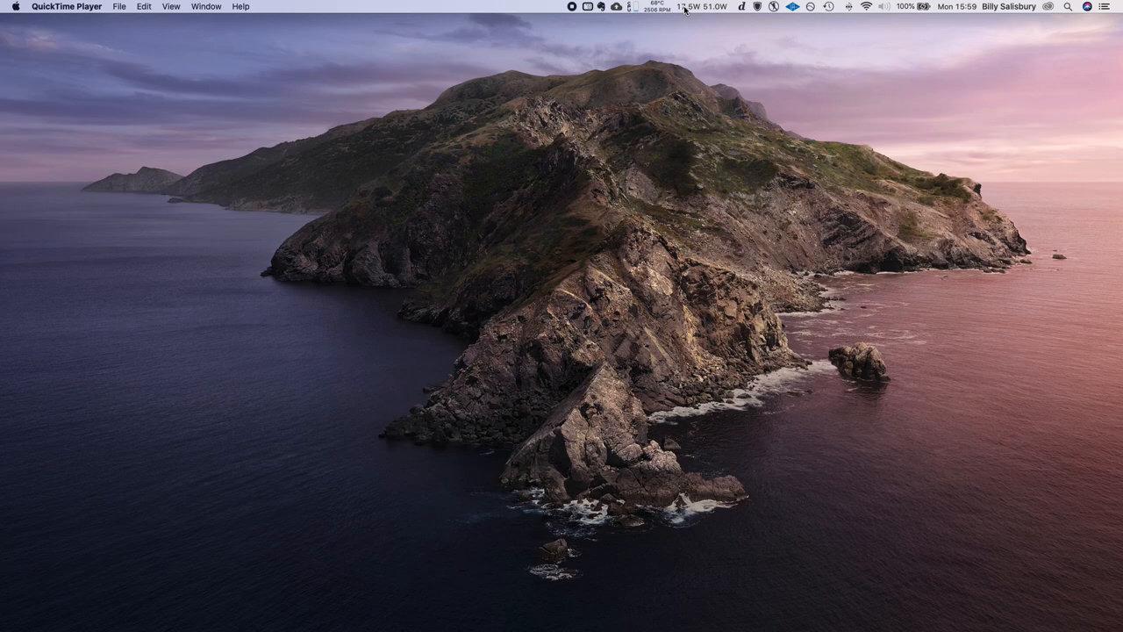
# Step: Check the menu-bar readouts, then open TG Pro's list with CPU cores at 65–68°C and Radeon at 67°C
pyautogui.click(799, 7)
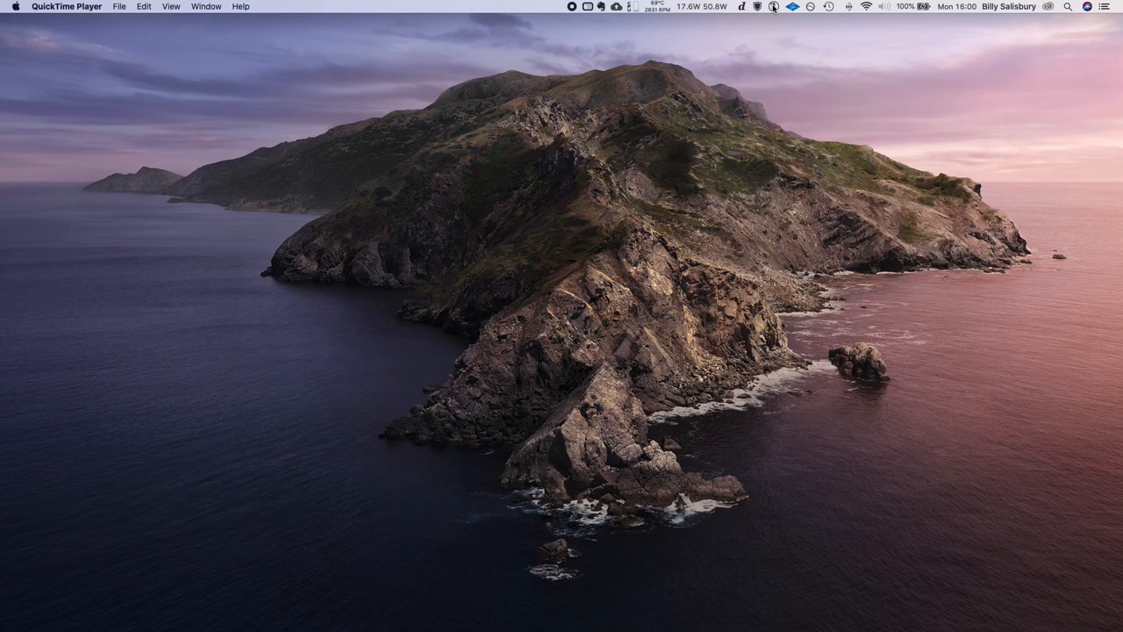
pyautogui.click(770, 7)
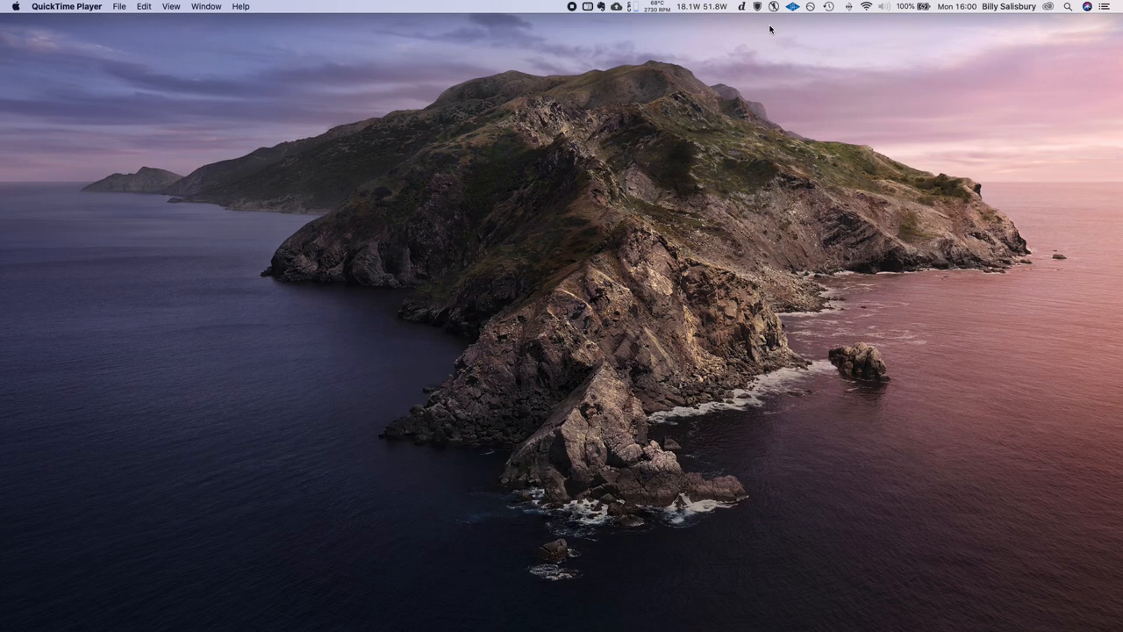
pyautogui.moveTo(756, 31)
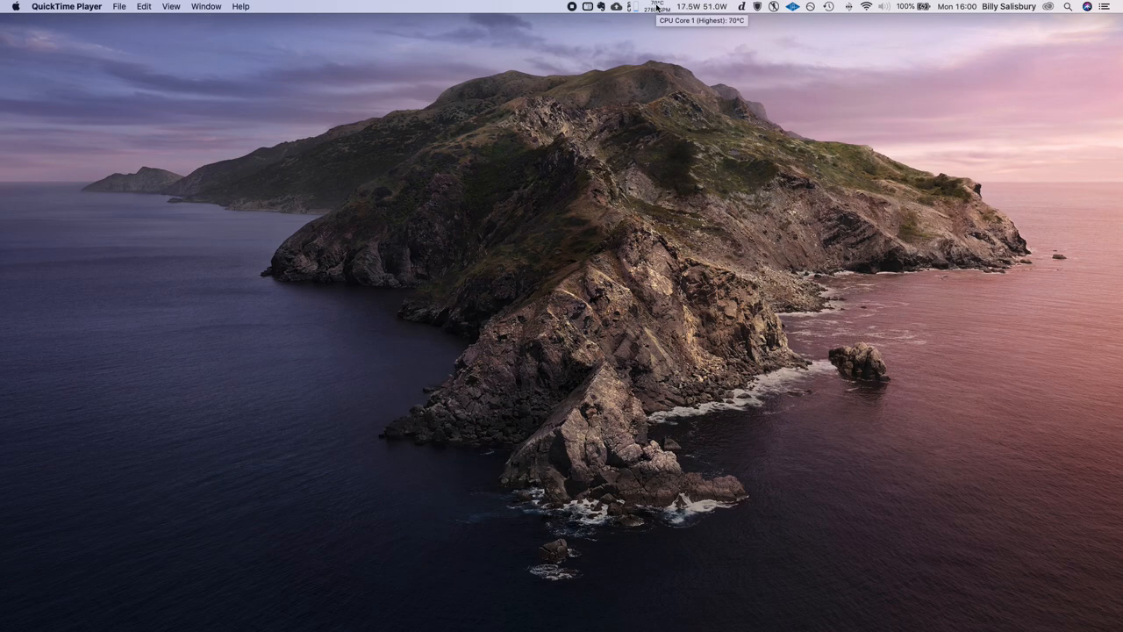
pyautogui.click(654, 7)
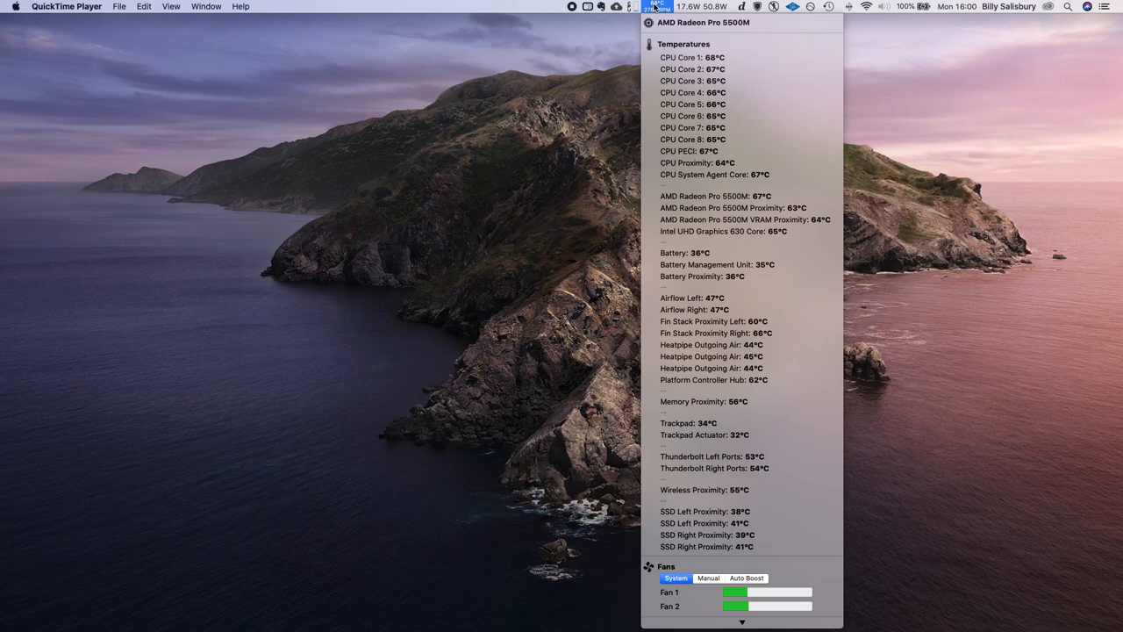